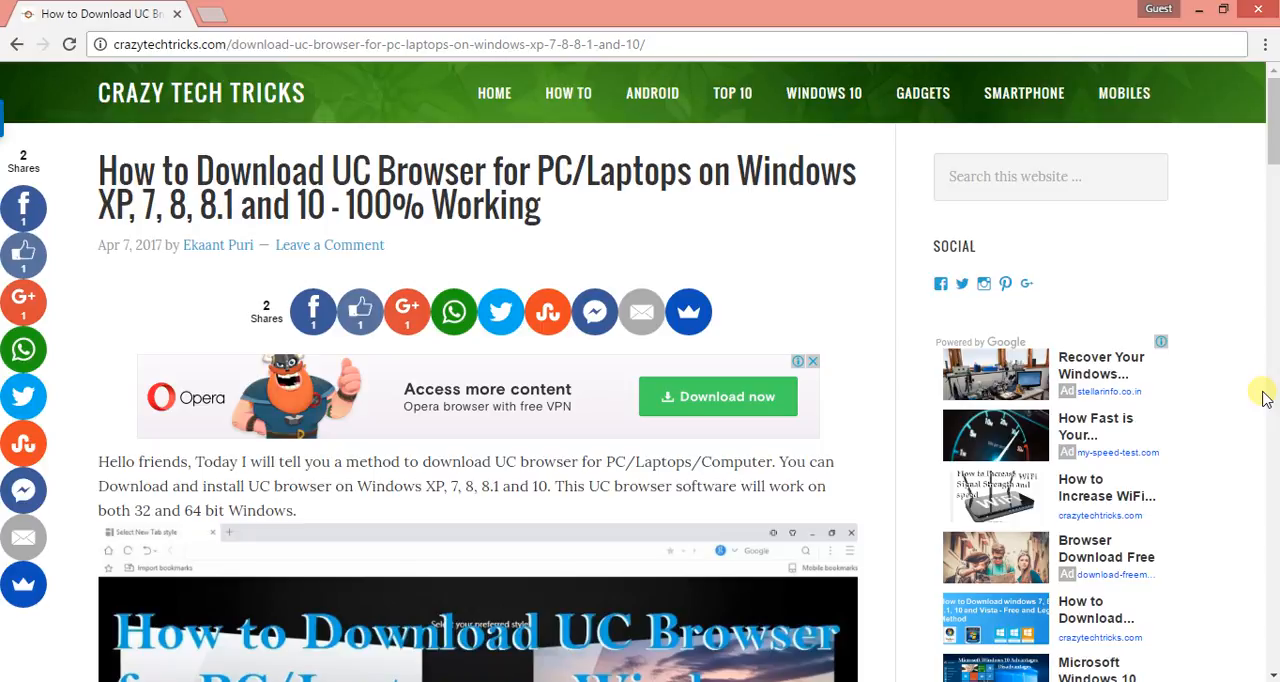
Scroll the crazytechtricks article through its Windows 10, 8, 7 and XP download sections.
scroll("down", 3)
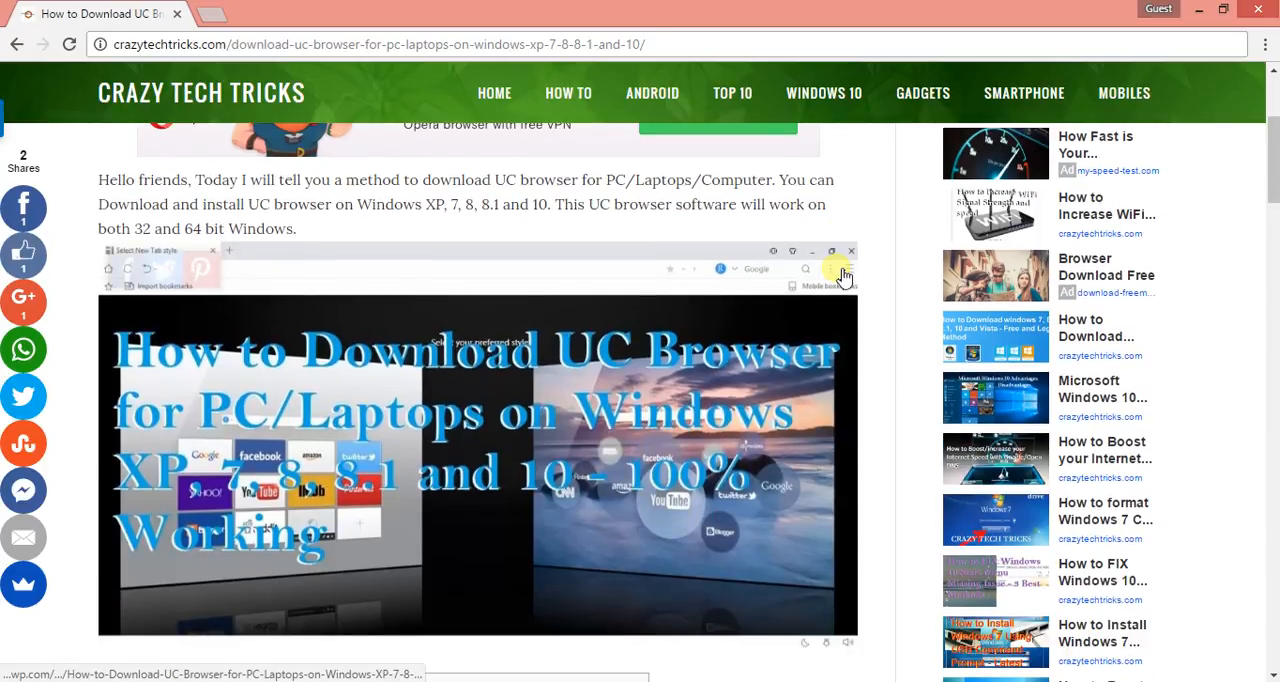
scroll("down", 3)
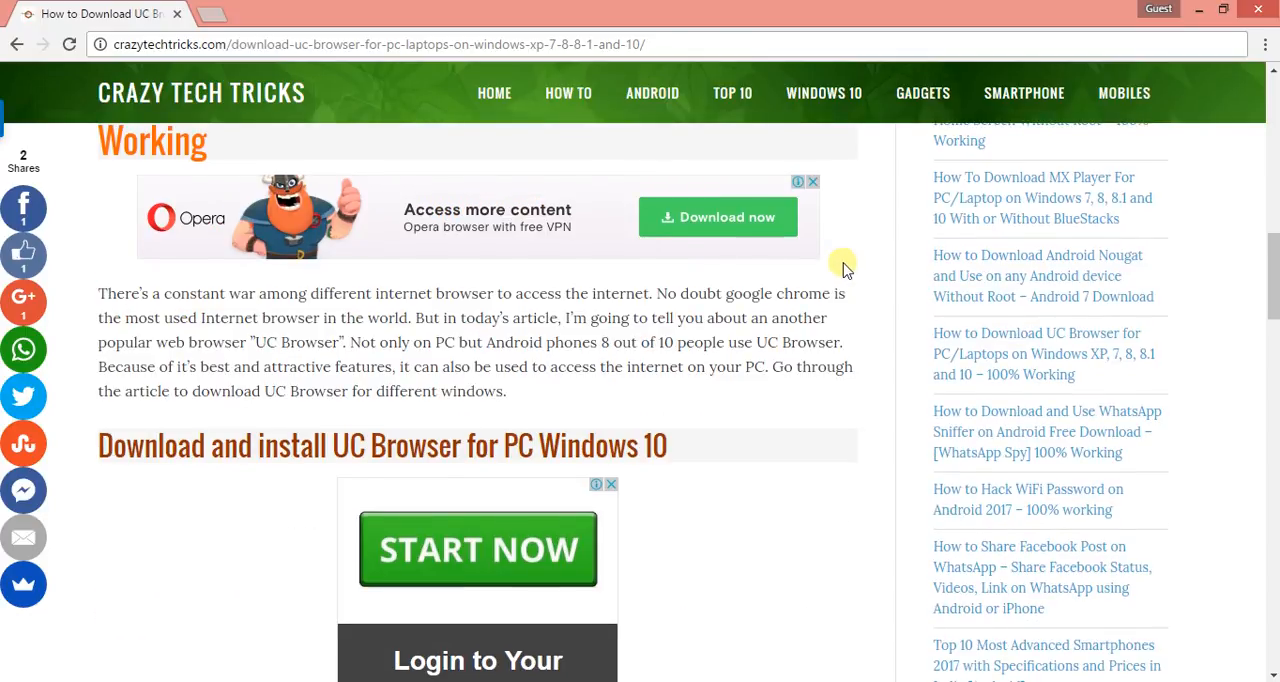
scroll("down", 3)
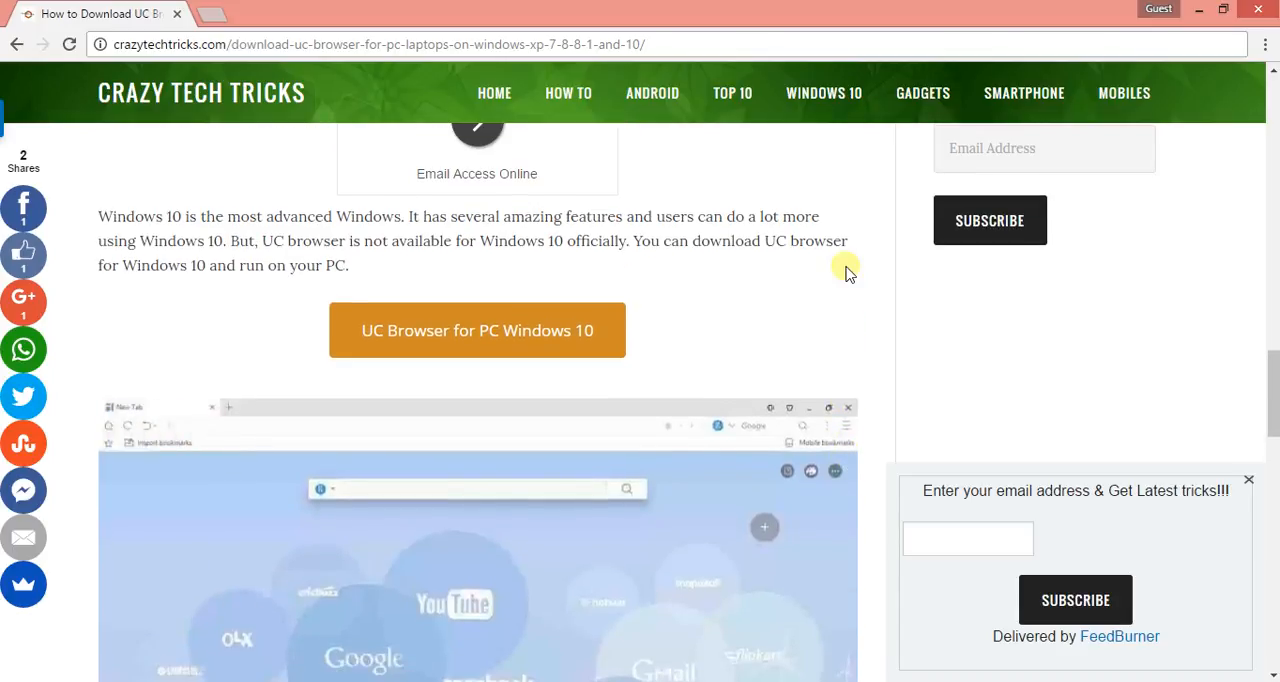
scroll("up", 3)
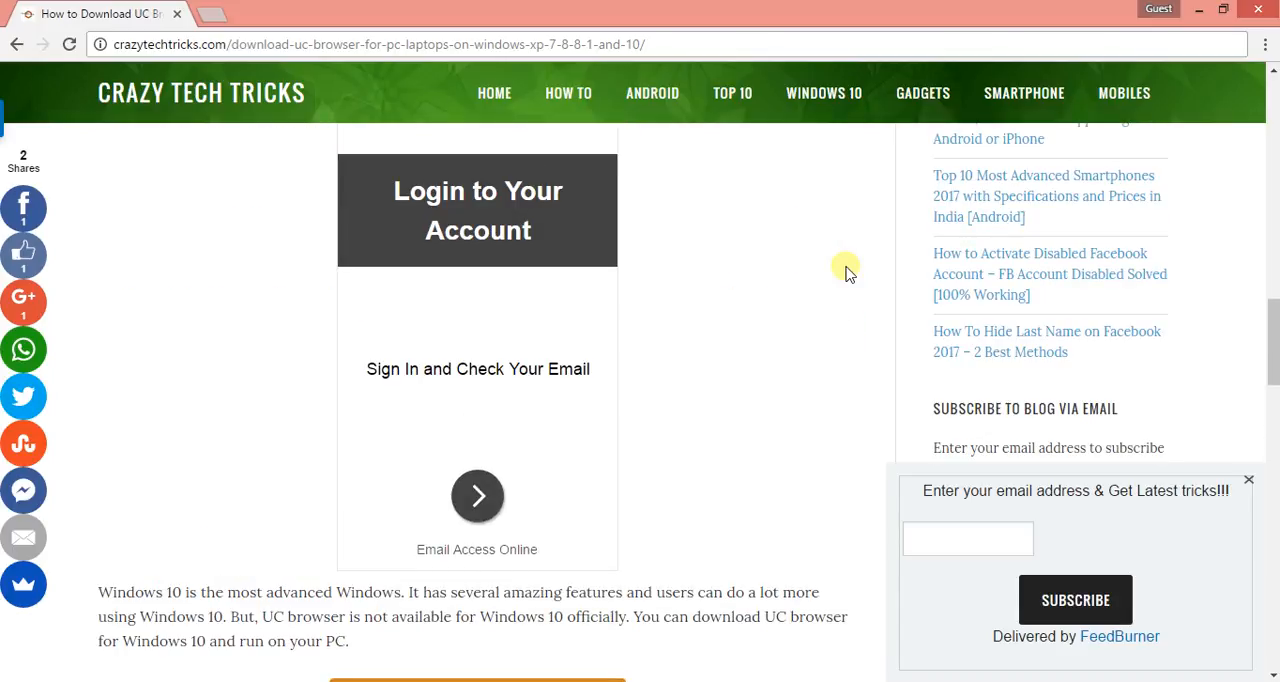
scroll("down", 3)
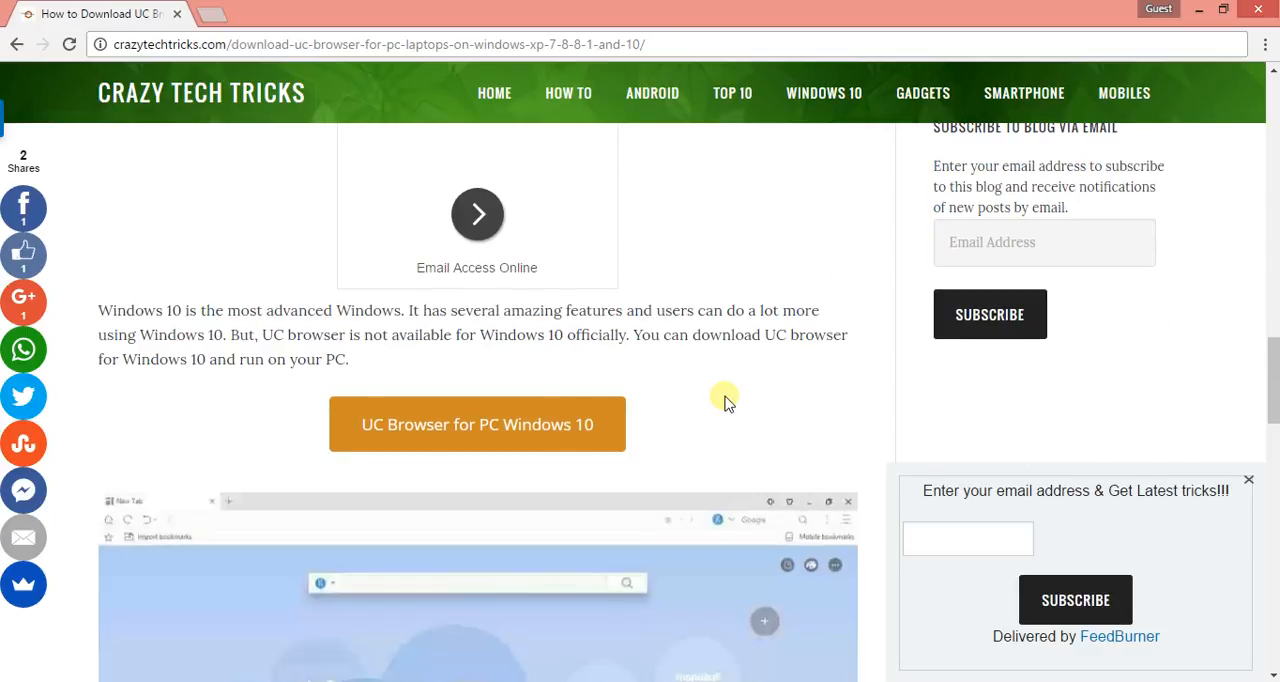
scroll("down", 3)
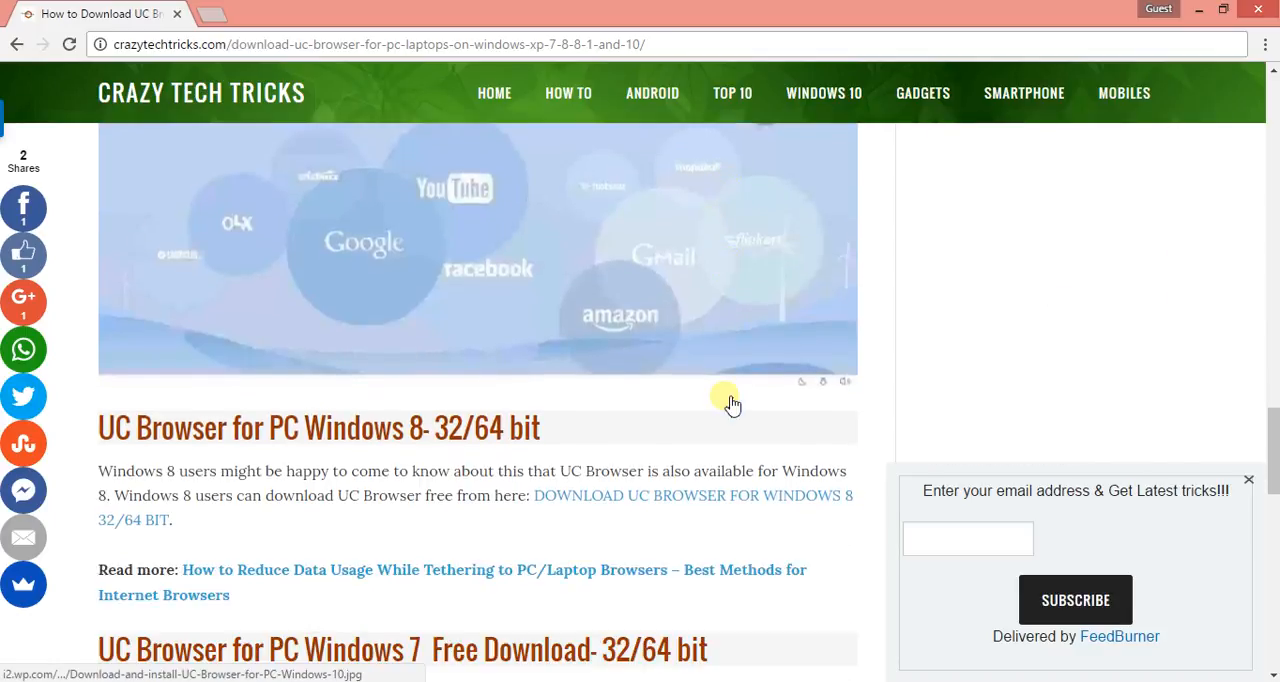
scroll("down", 3)
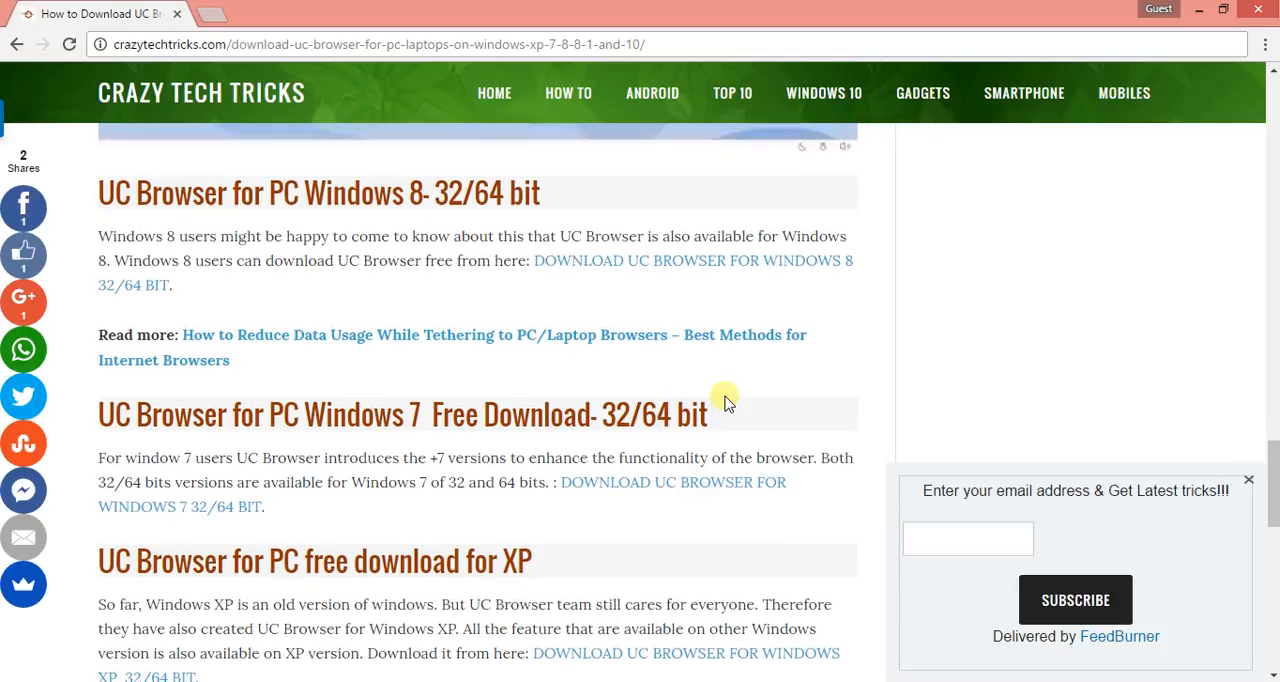
scroll("up", 3)
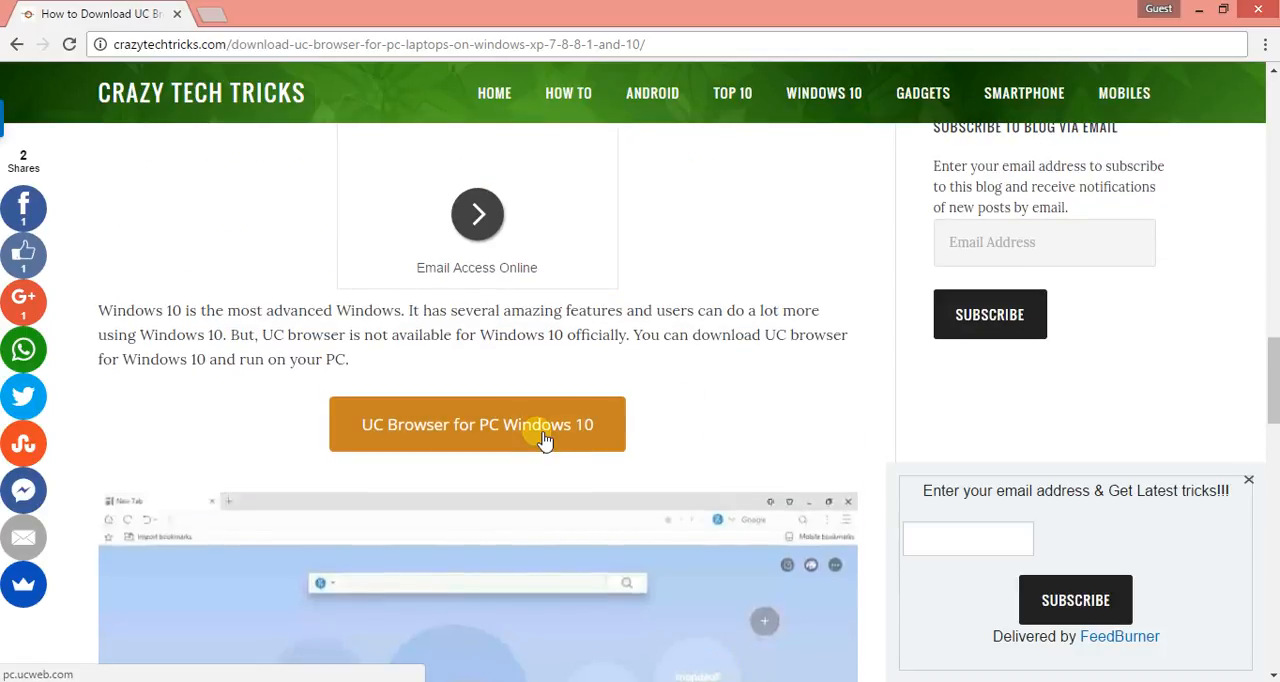
Reach pc.ucweb.com via 'UC Browser for PC Windows 10' and download the installer with 'Download From UC'.
left_click(478, 424)
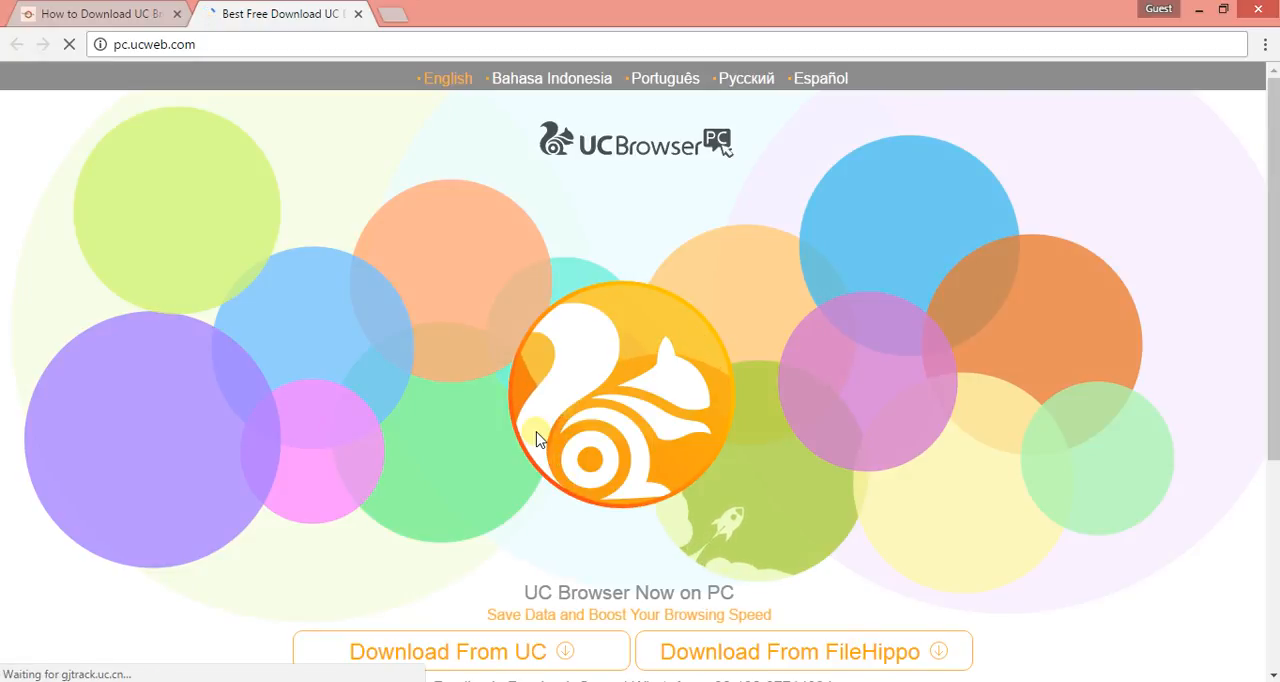
scroll("down", 3)
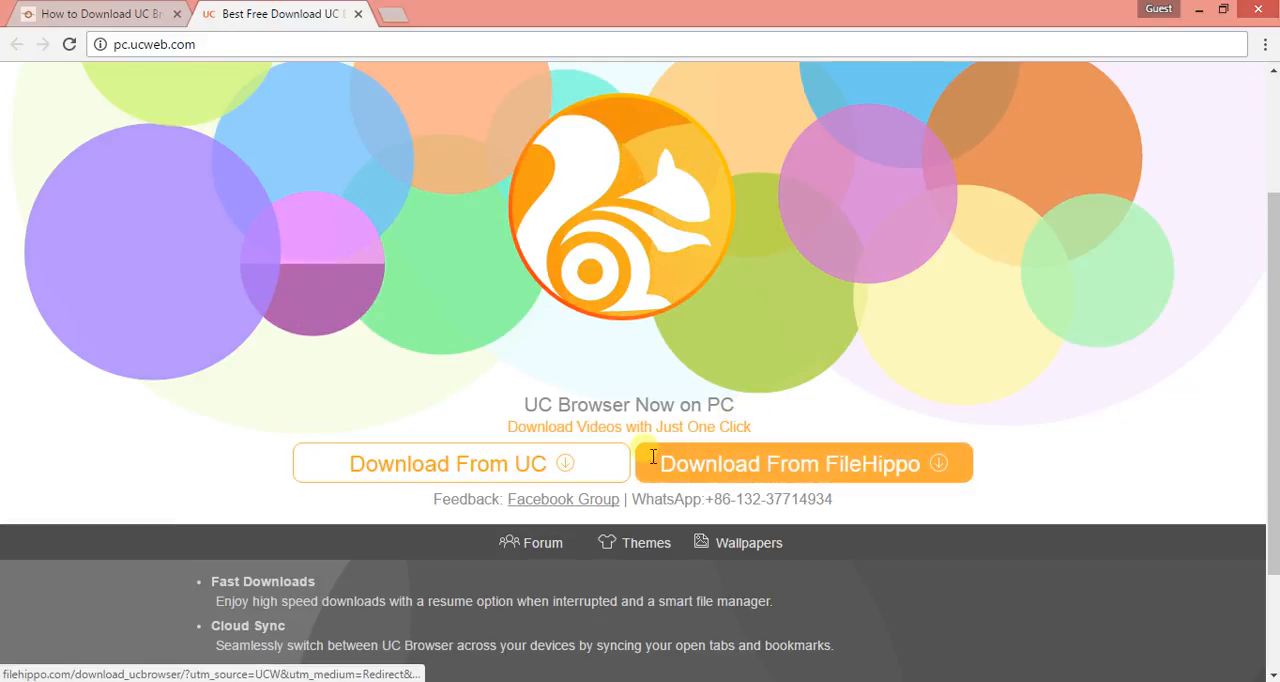
mouse_move(524, 390)
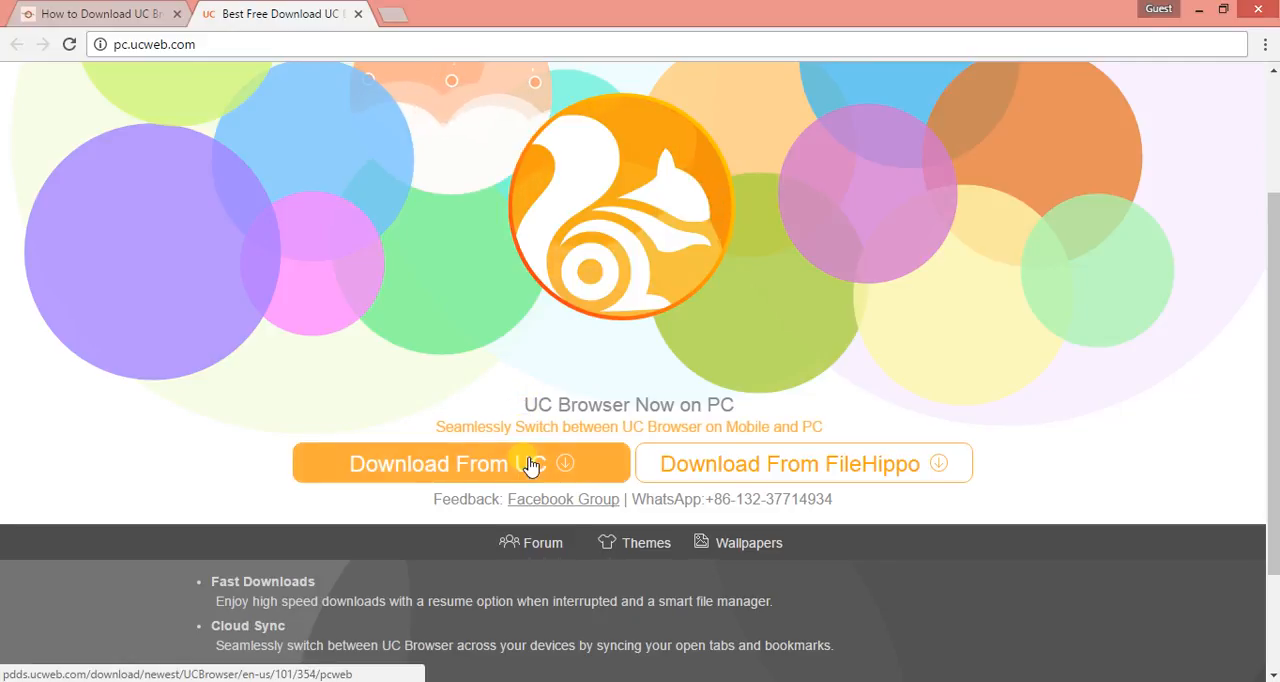
left_click(460, 462)
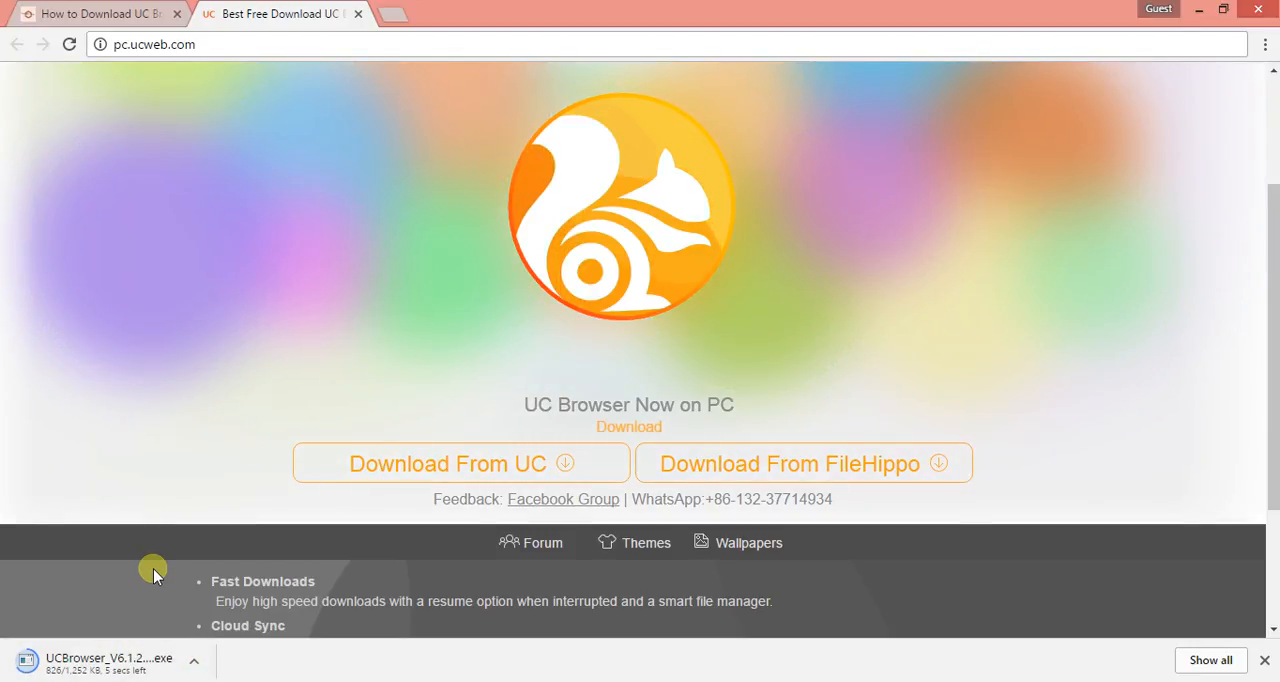
mouse_move(116, 512)
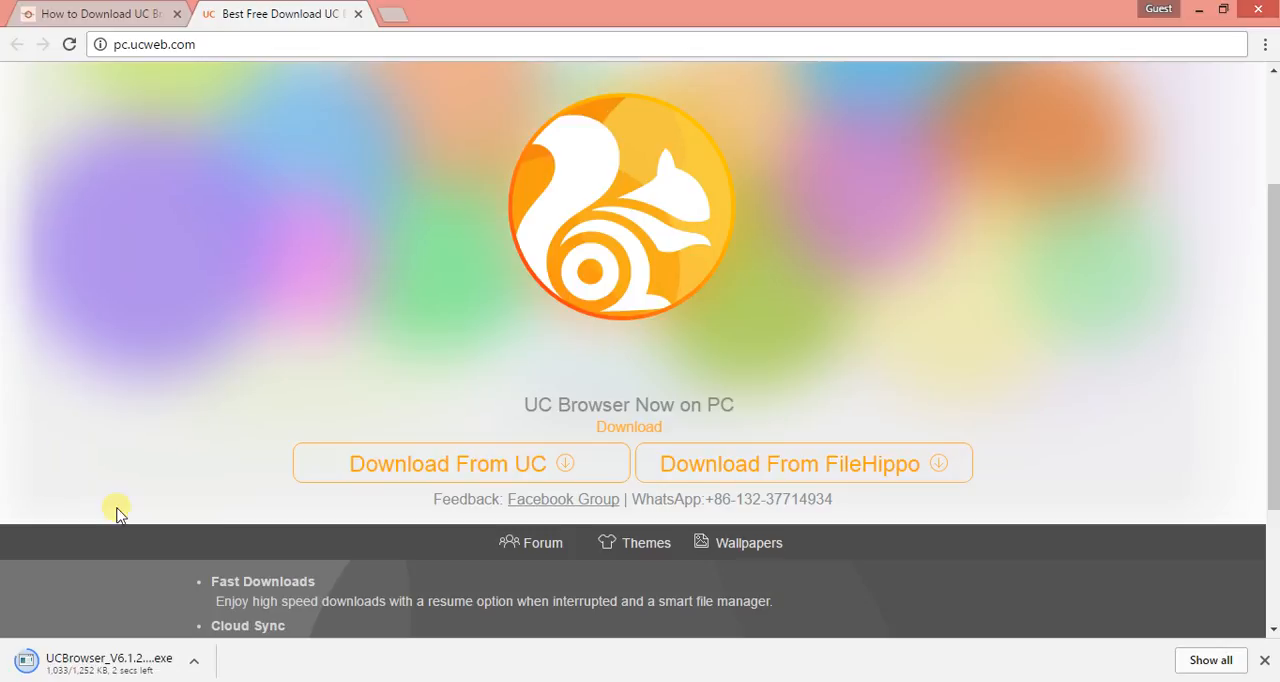
mouse_move(118, 548)
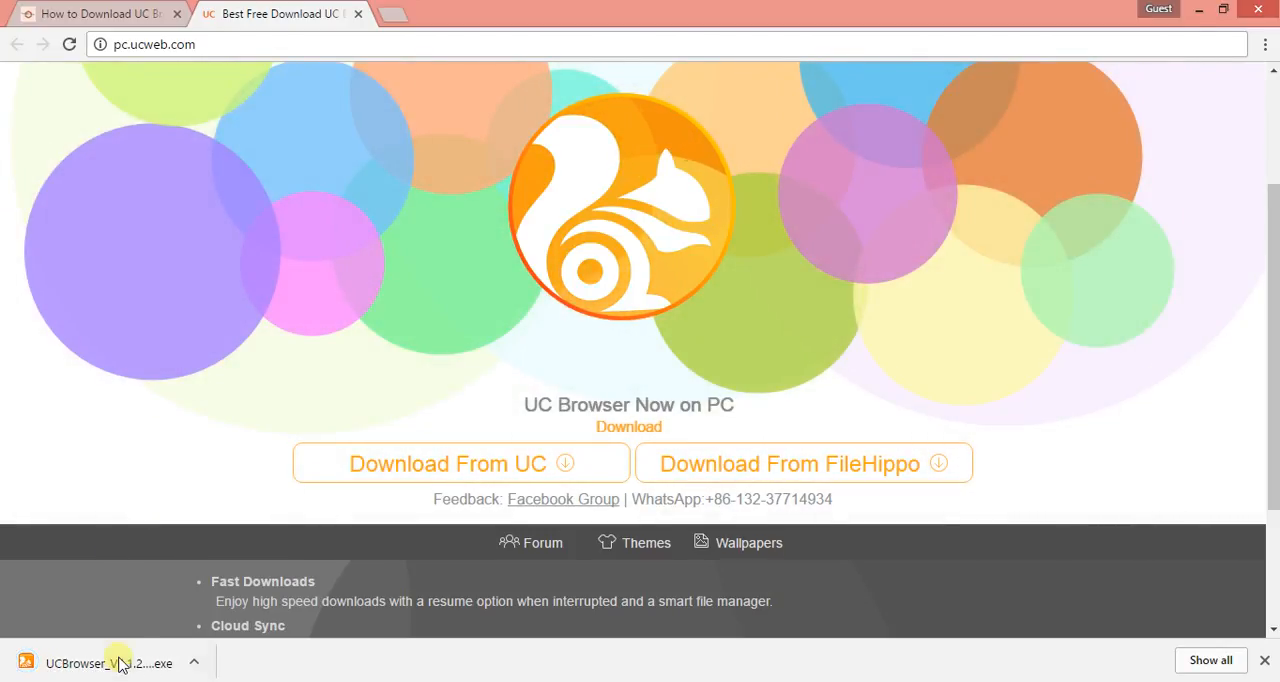
Launch the downloaded UC Browser installer and allow it to run despite the warning.
left_click(108, 664)
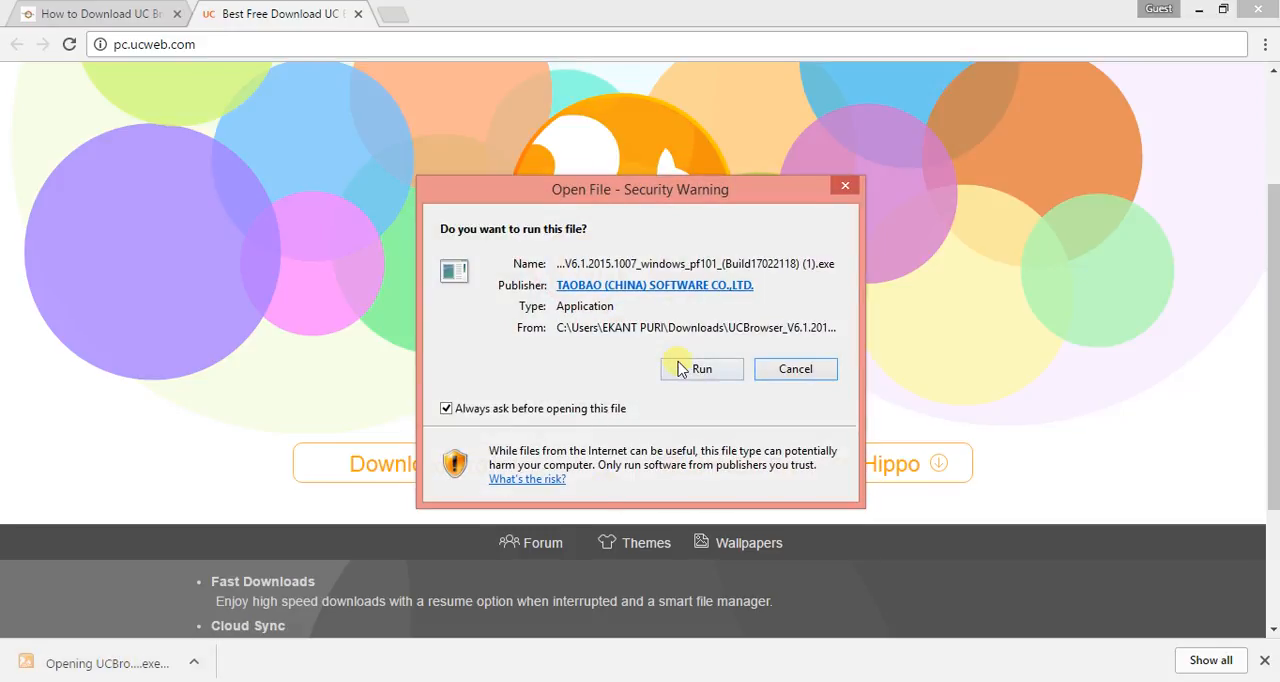
left_click(700, 368)
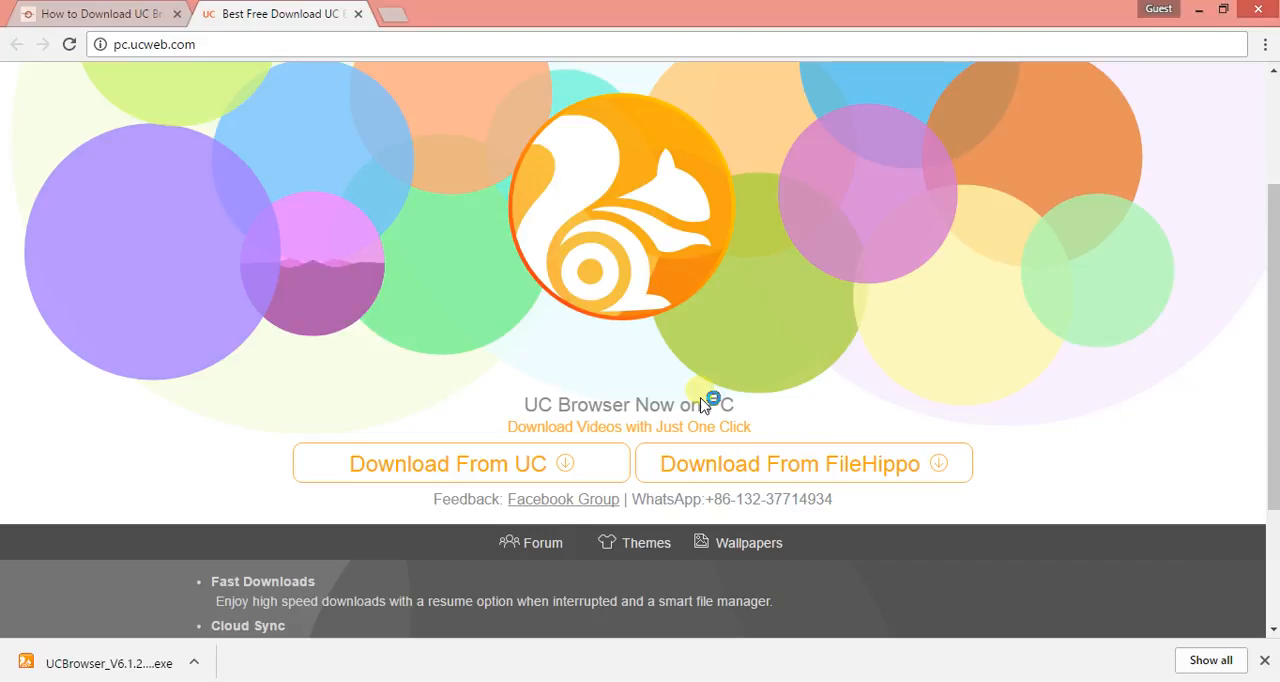
left_click(448, 462)
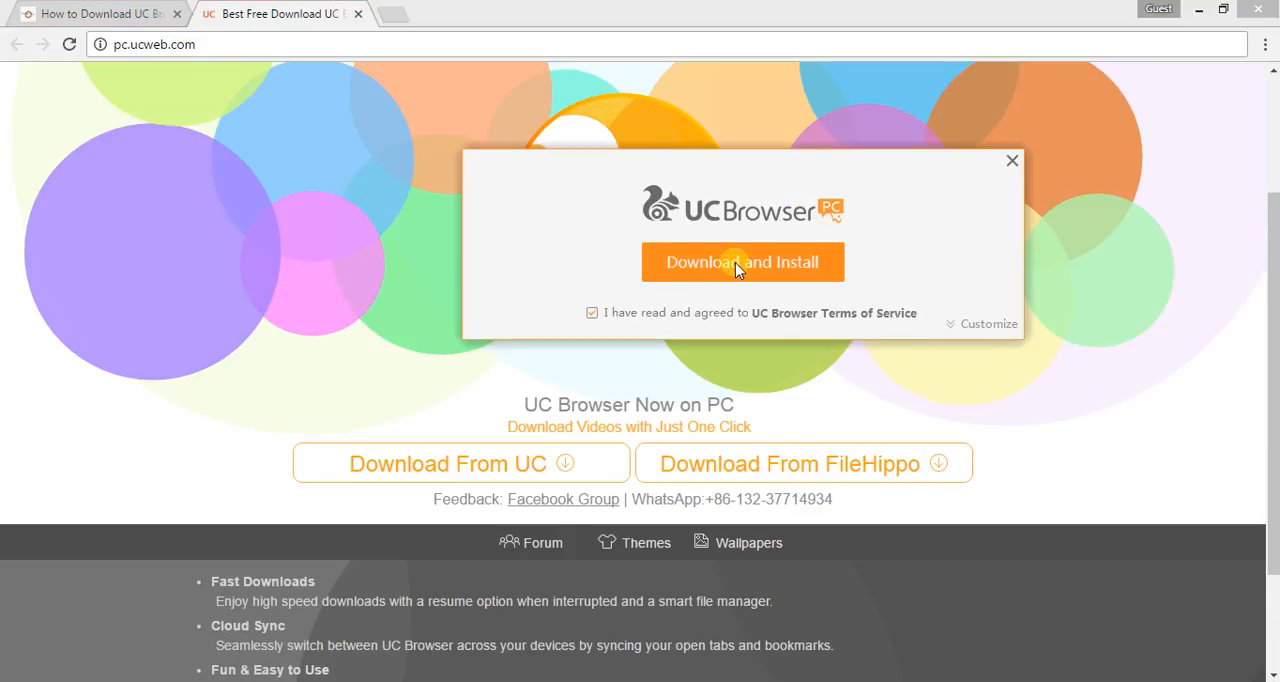
Start the UC Browser download and install, then dismiss the progress window.
left_click(744, 262)
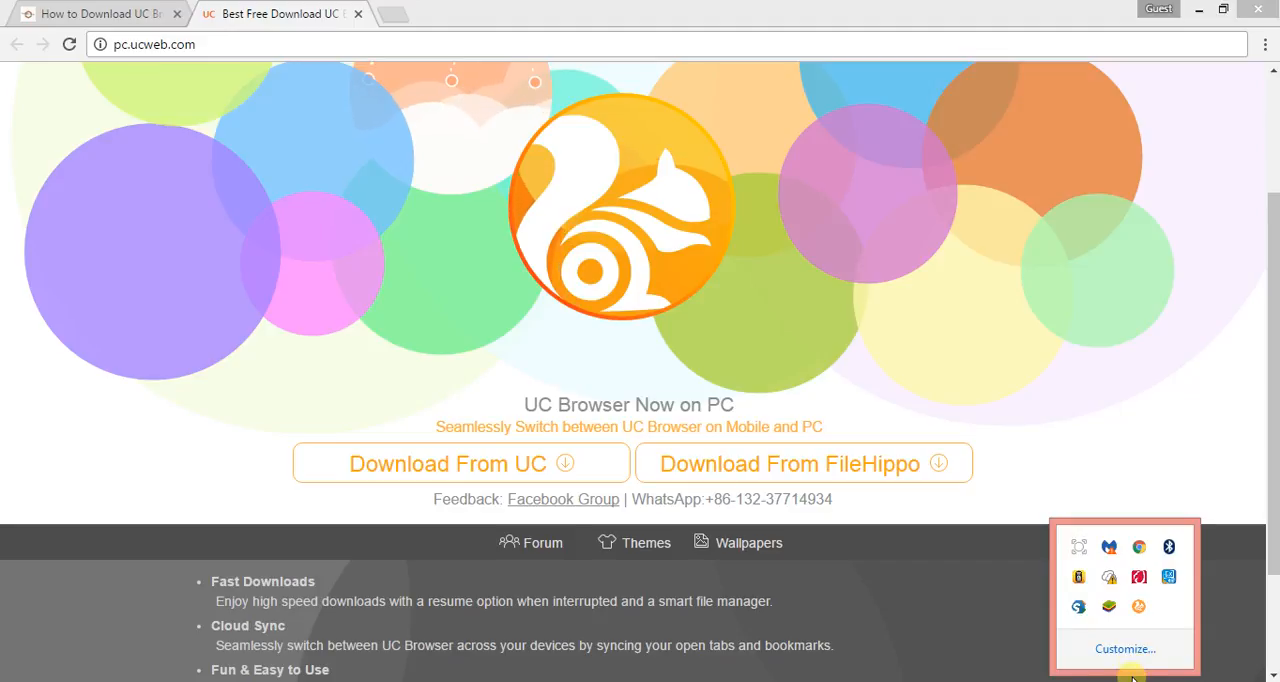
left_click(448, 462)
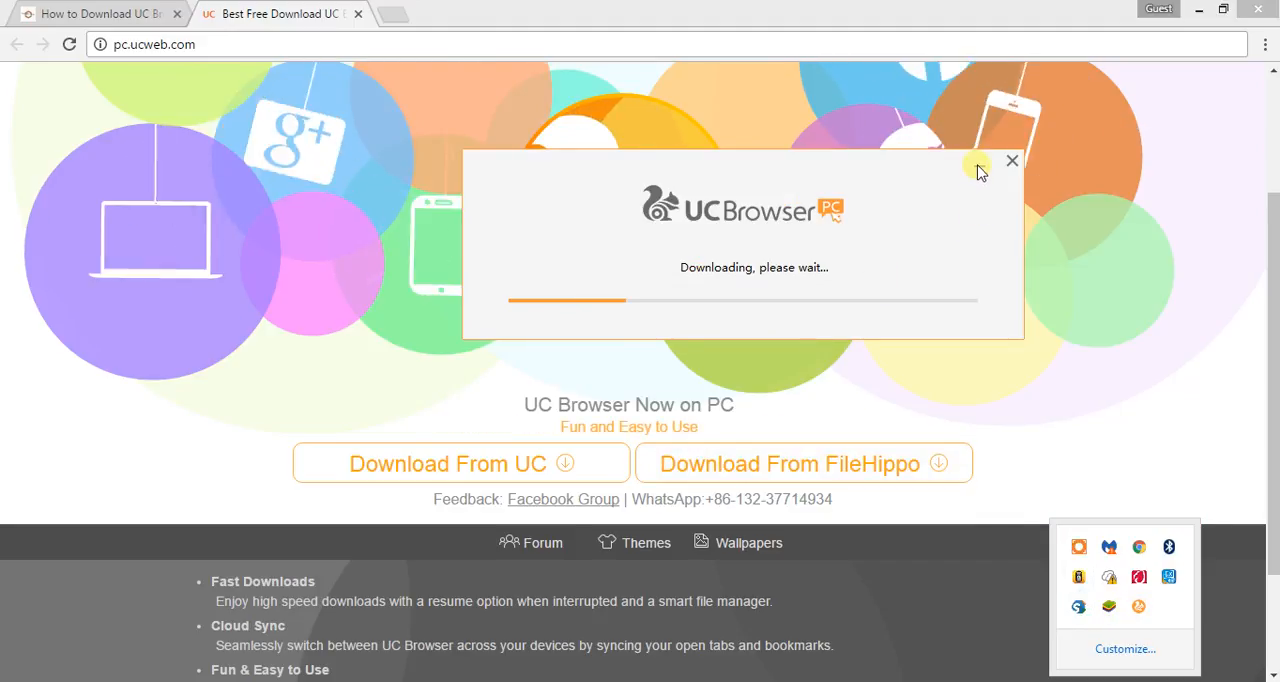
left_click(1012, 160)
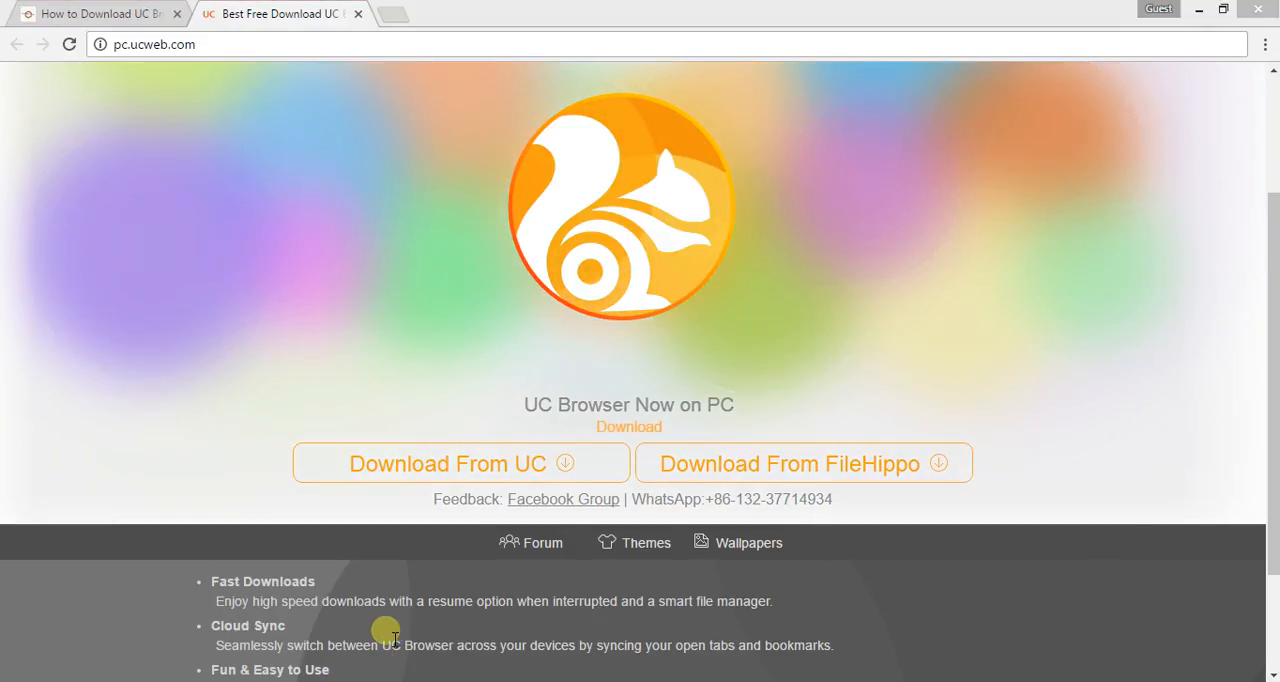
mouse_move(384, 676)
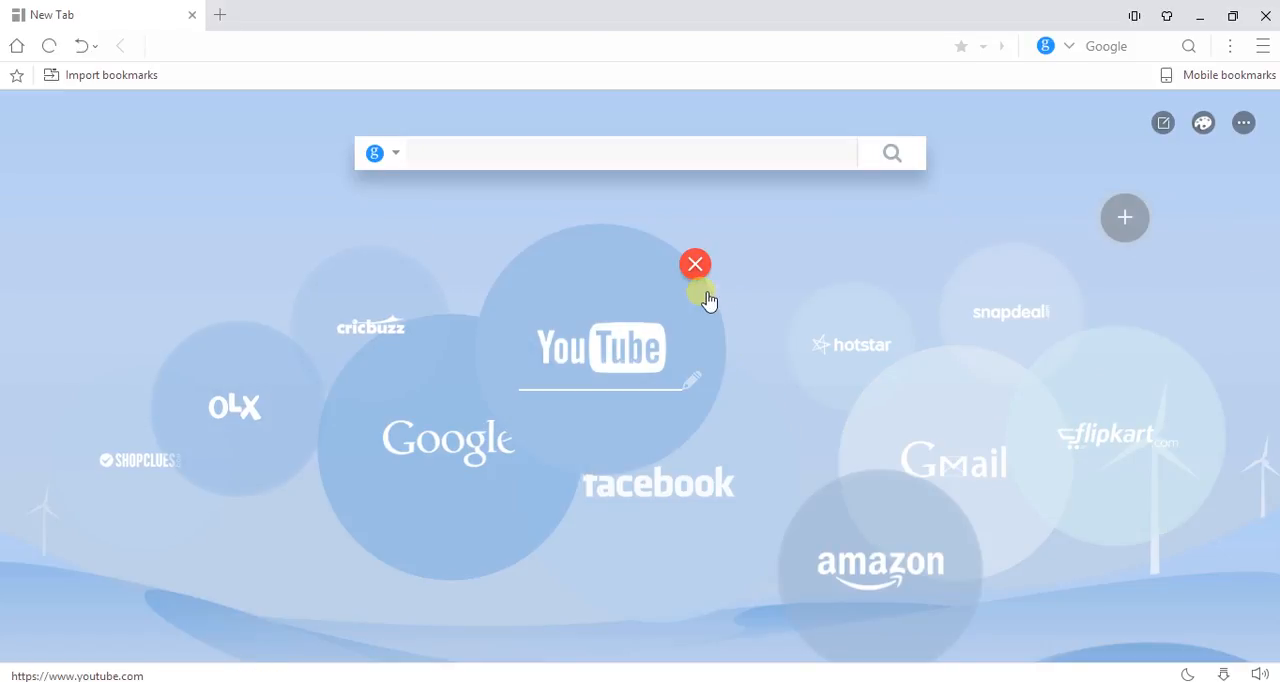
mouse_move(970, 330)
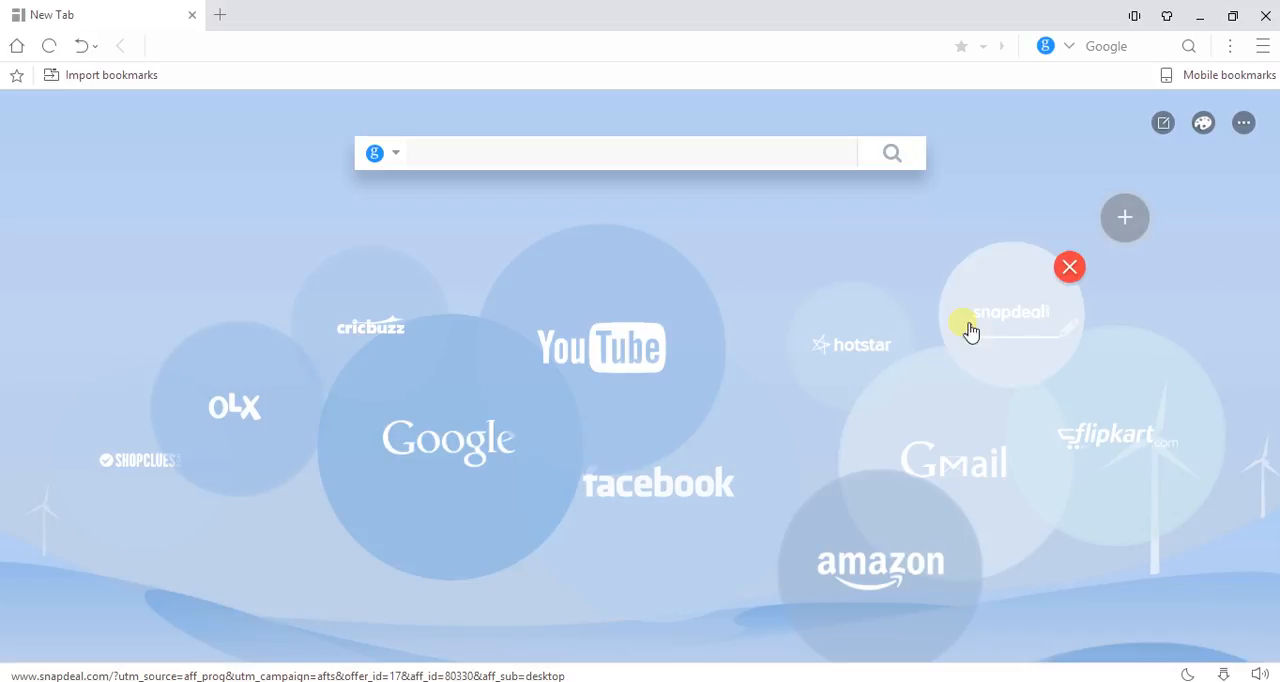
mouse_move(884, 340)
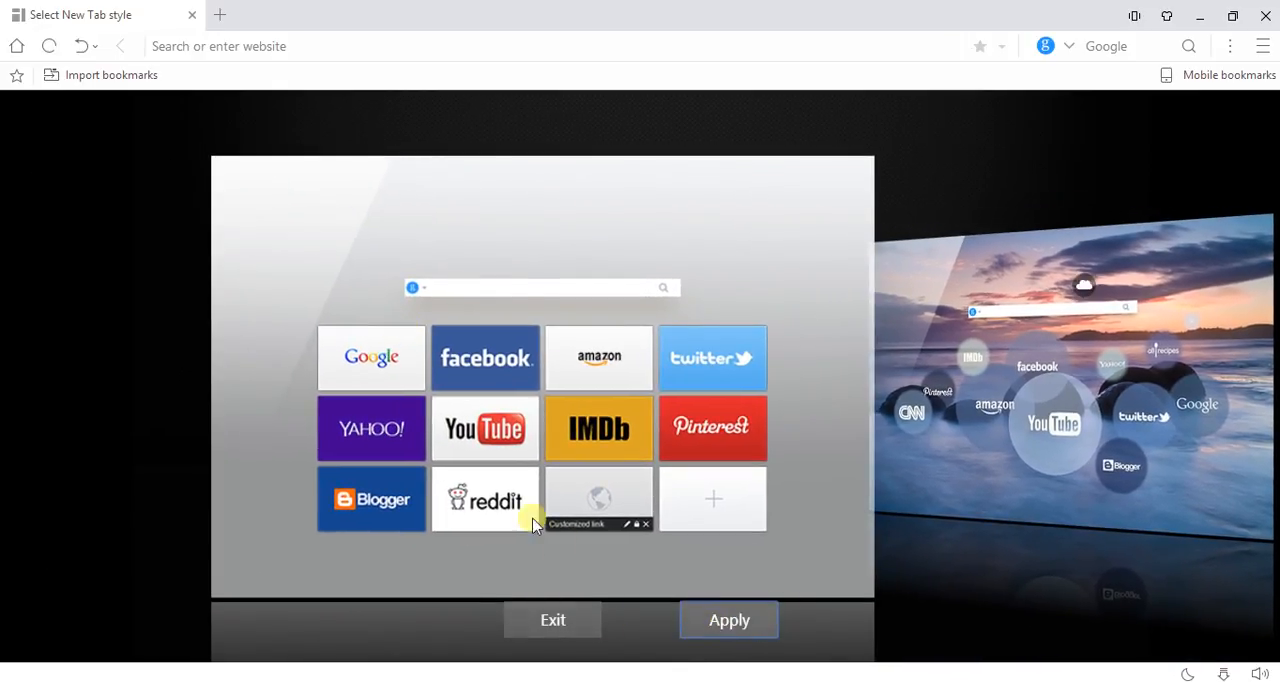
Apply the flat tile grid for new tabs and search Google for 'crazy tech tricks'.
left_click(728, 620)
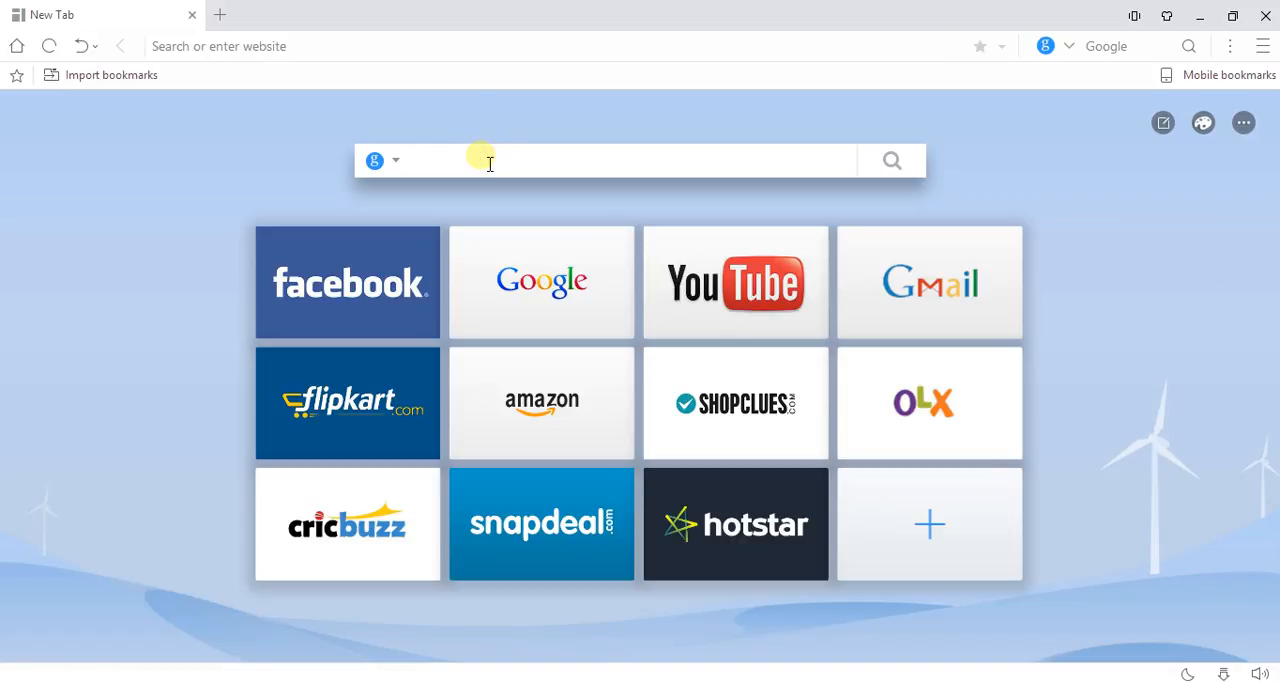
type("crazy te")
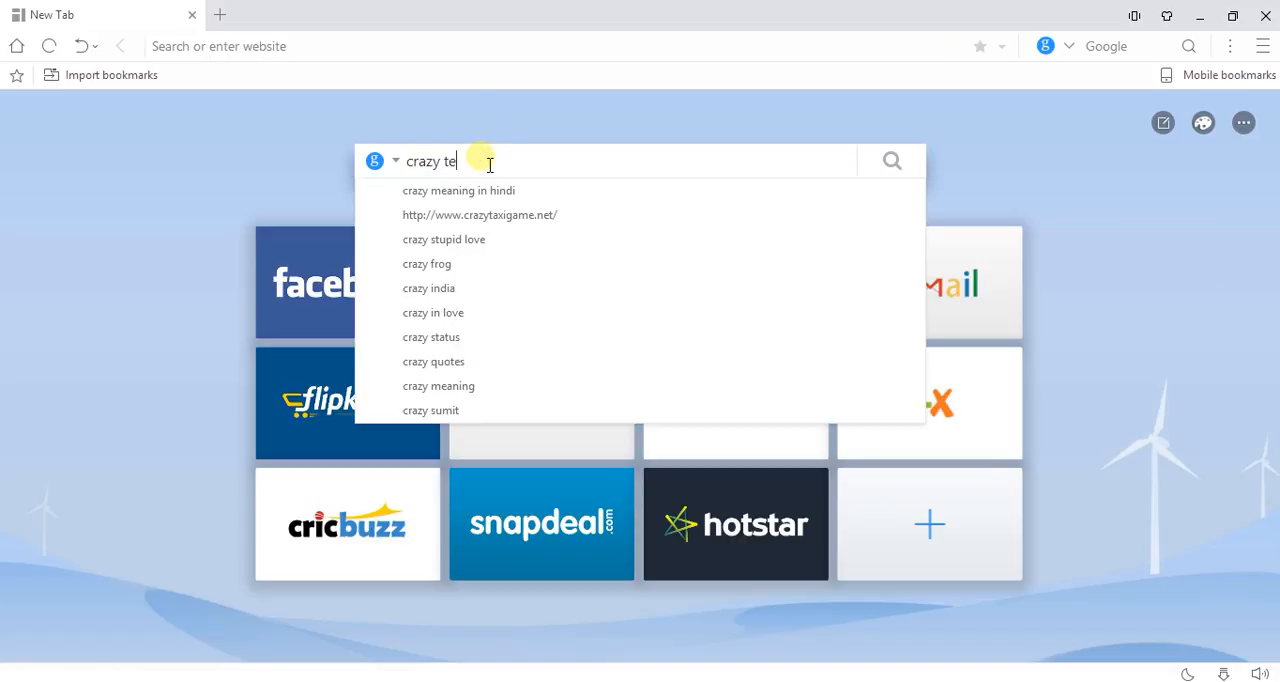
type("ch t")
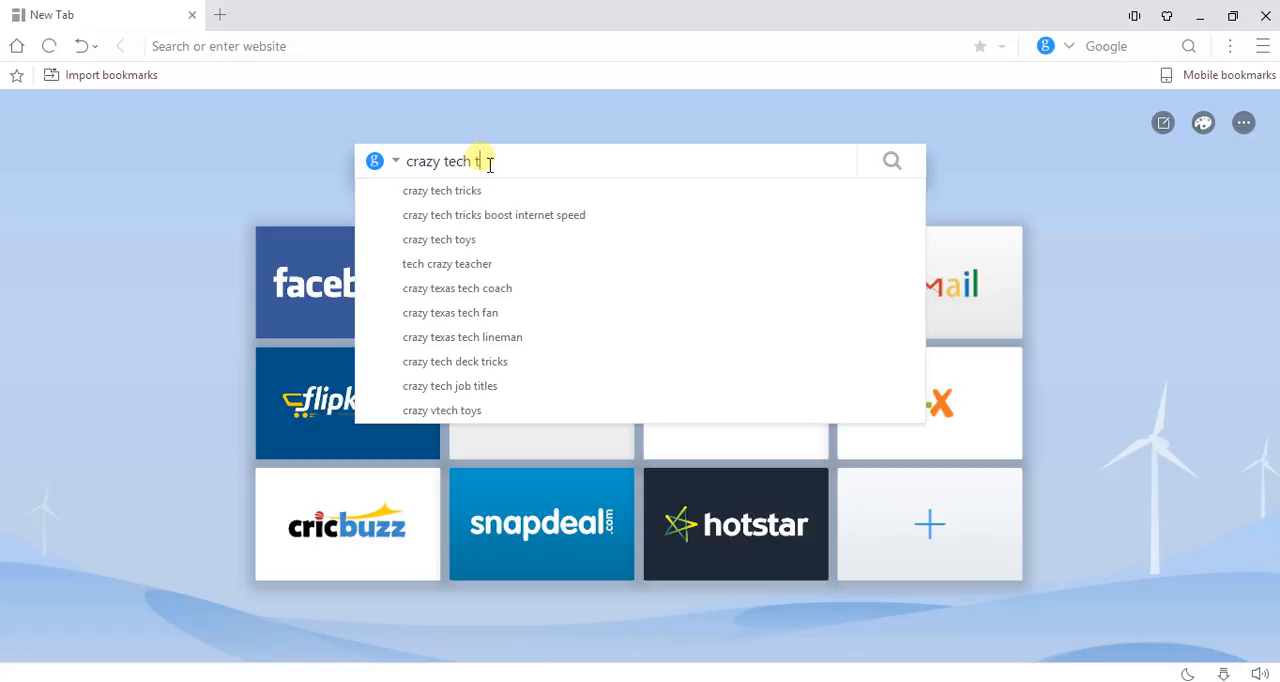
left_click(442, 190)
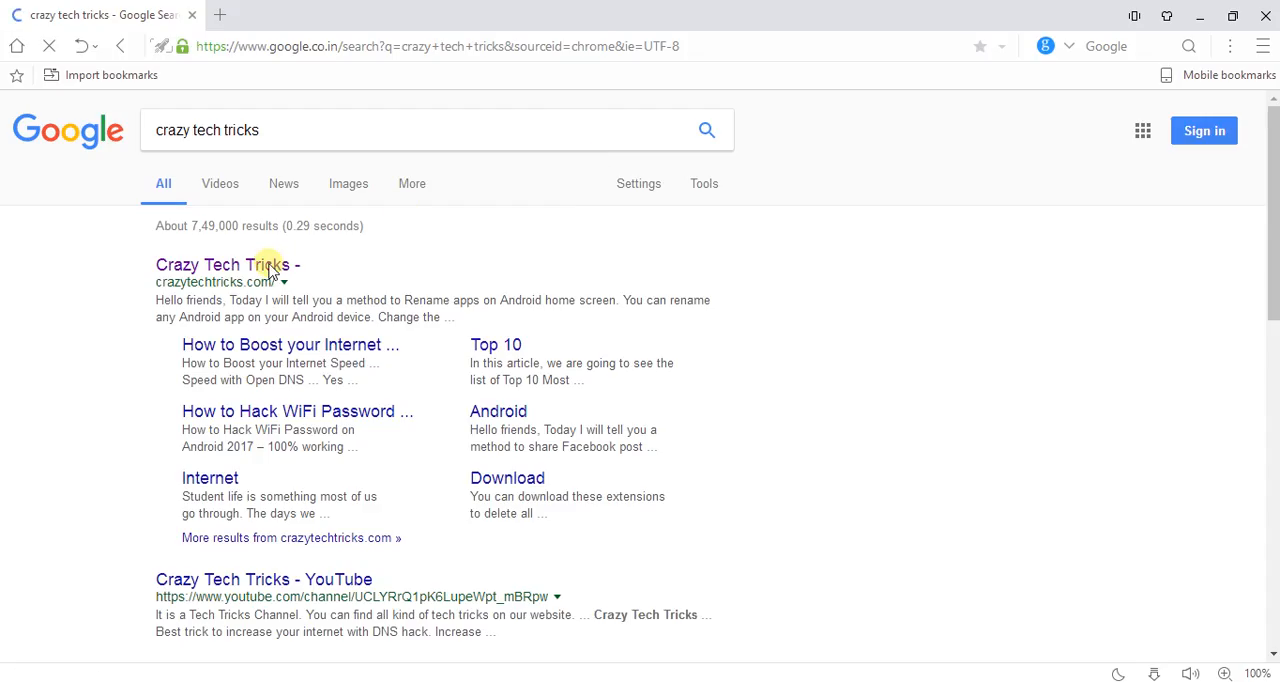
Load the crazytechtricks.com homepage from the search results.
left_click(228, 264)
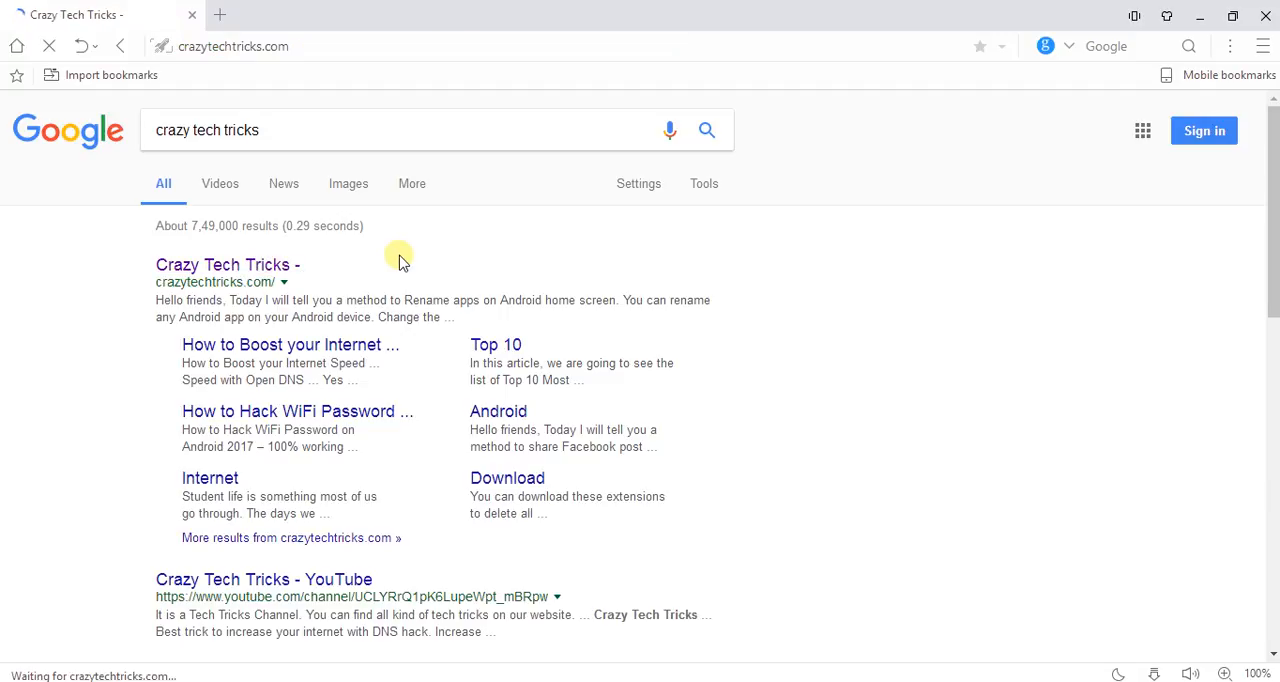
left_click(226, 264)
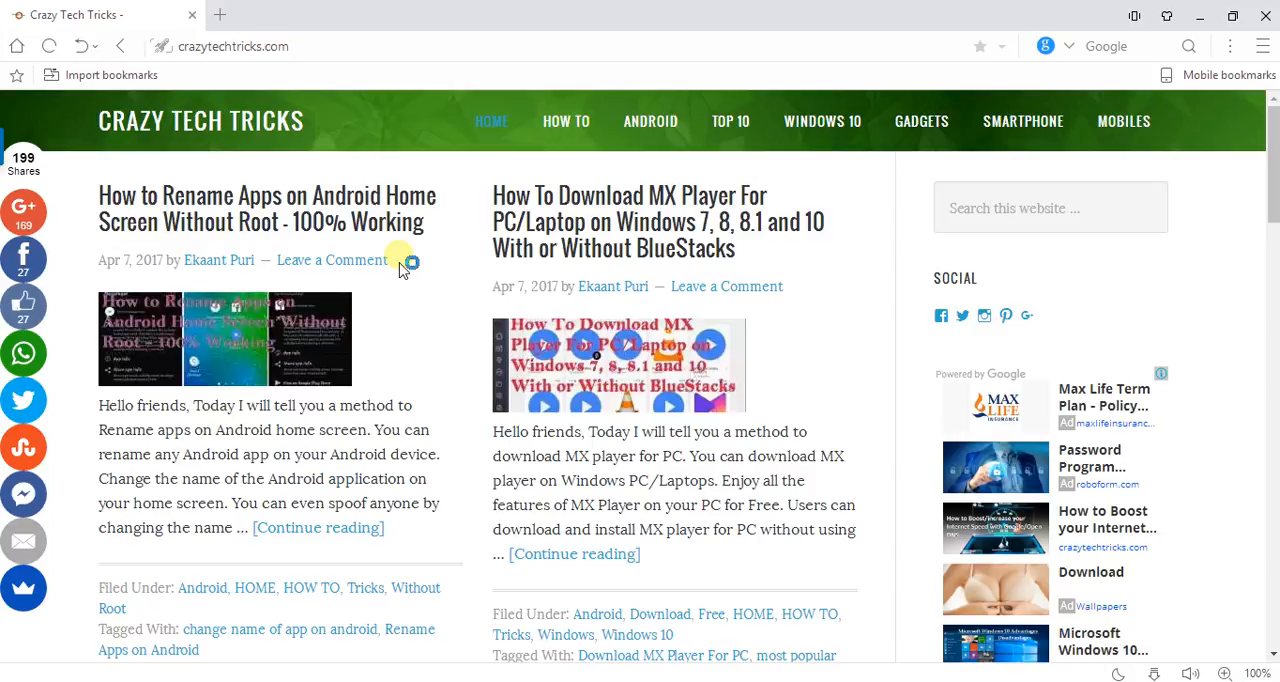
mouse_move(400, 260)
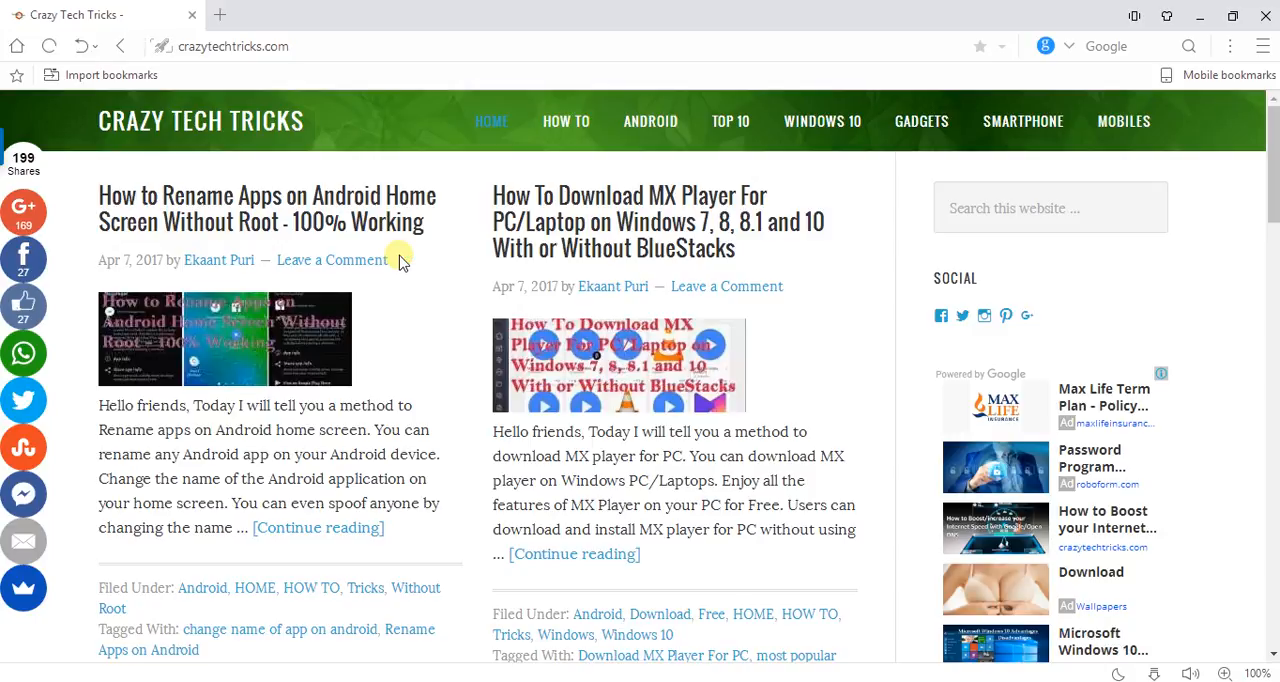
scroll("down", 3)
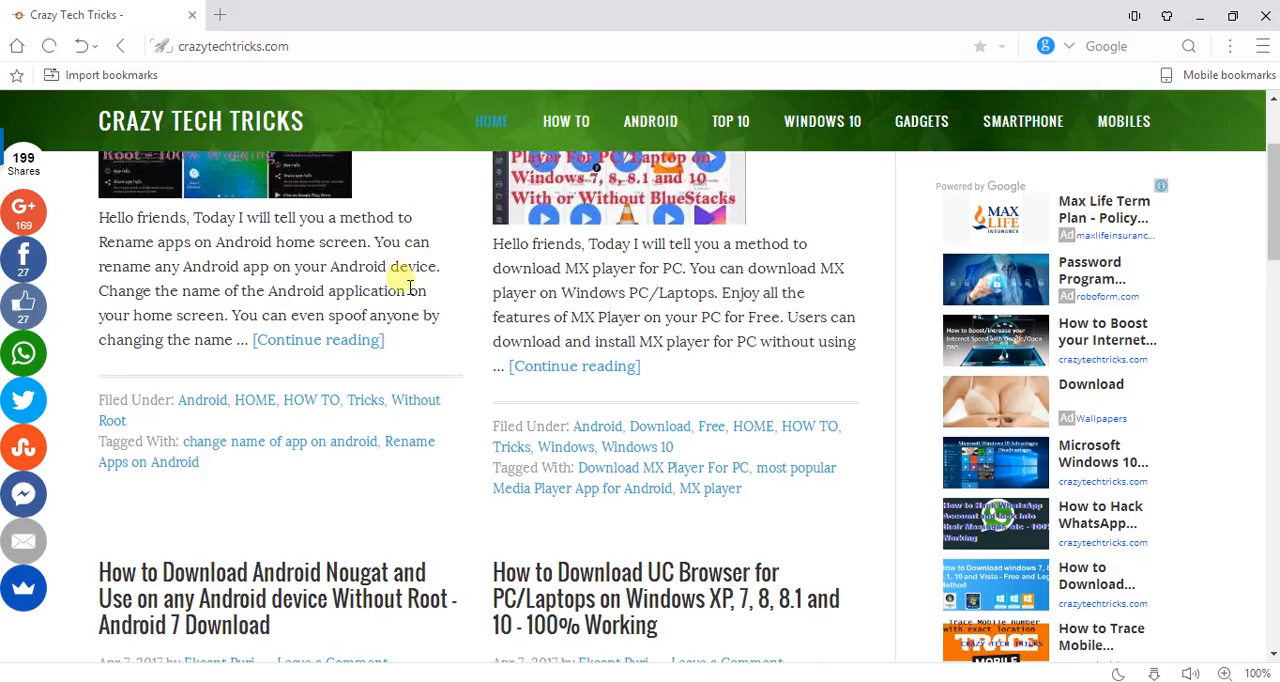
scroll("up", 3)
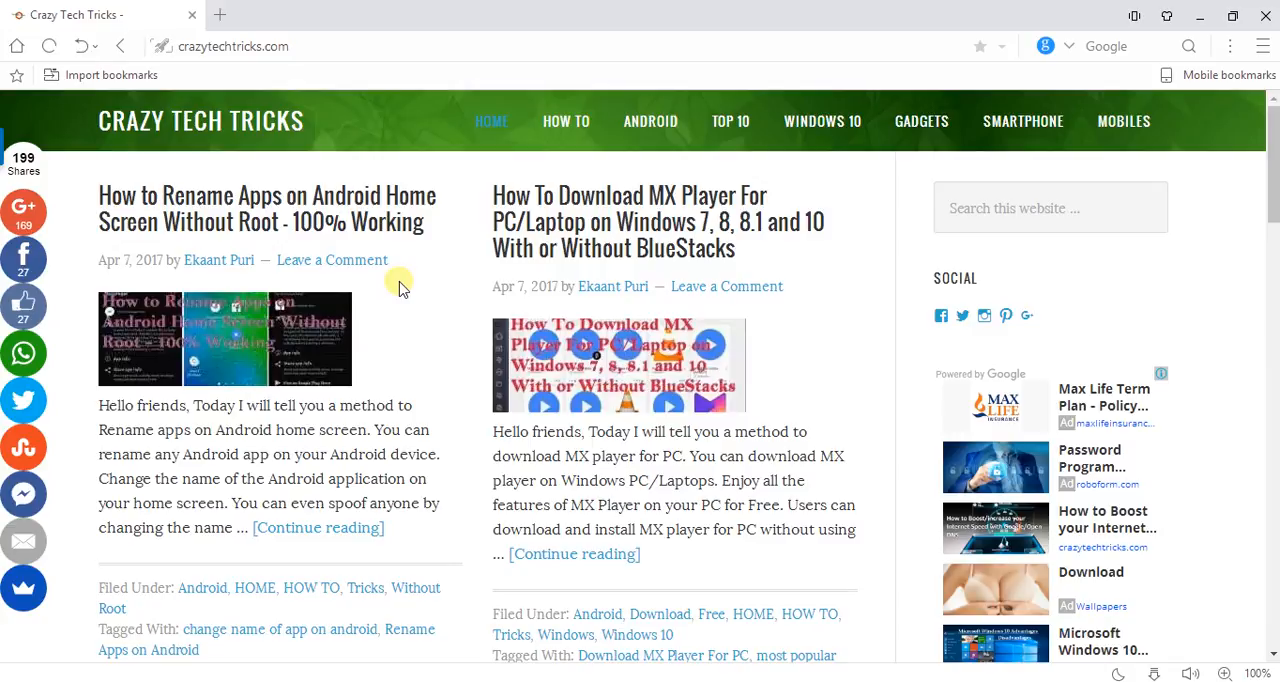
scroll("down", 3)
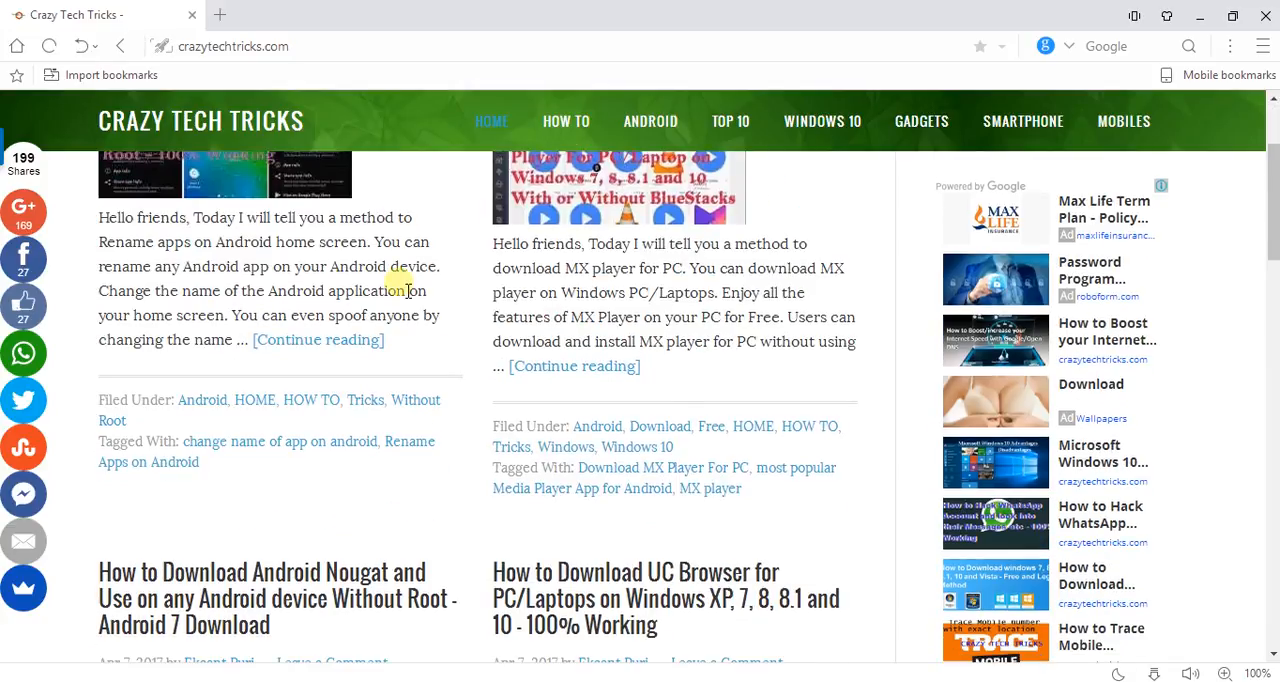
scroll("down", 3)
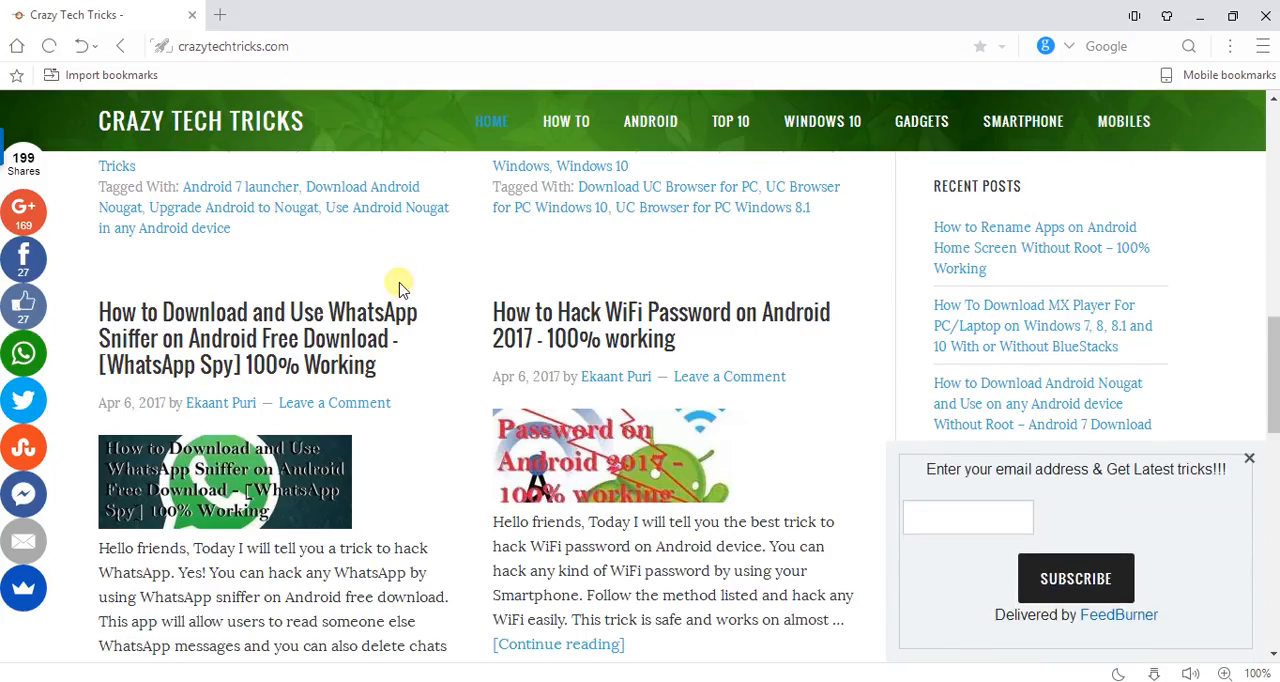
scroll("down", 3)
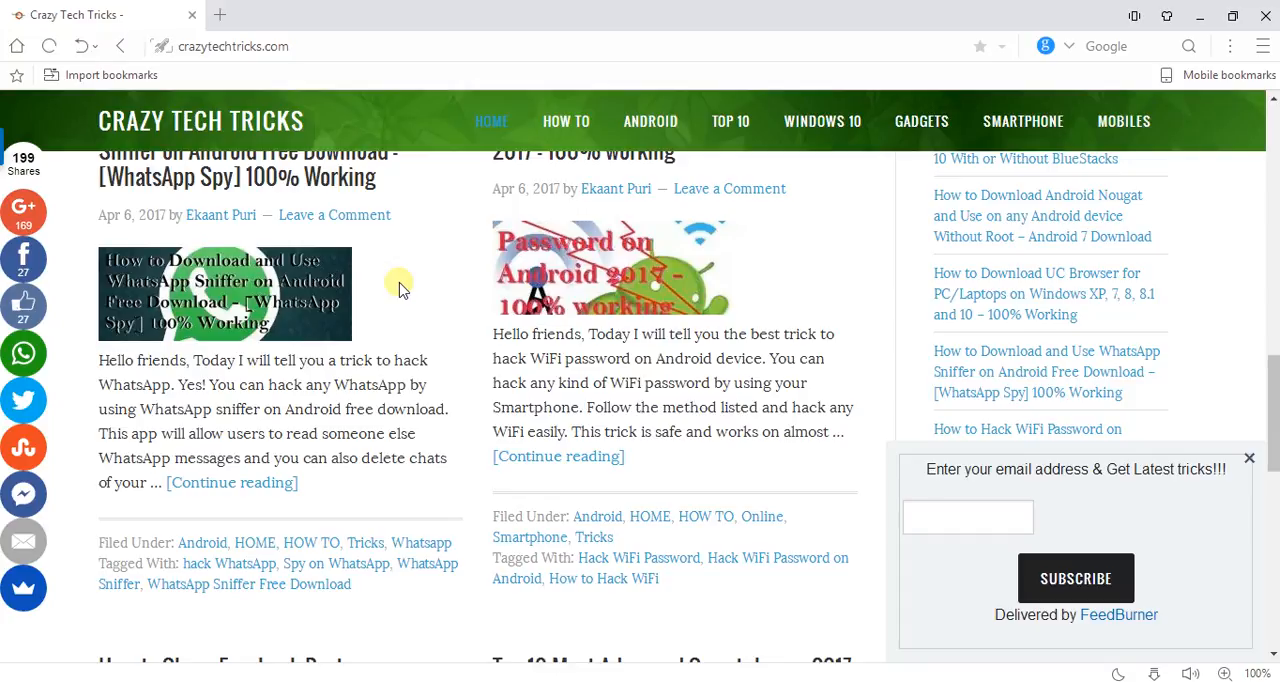